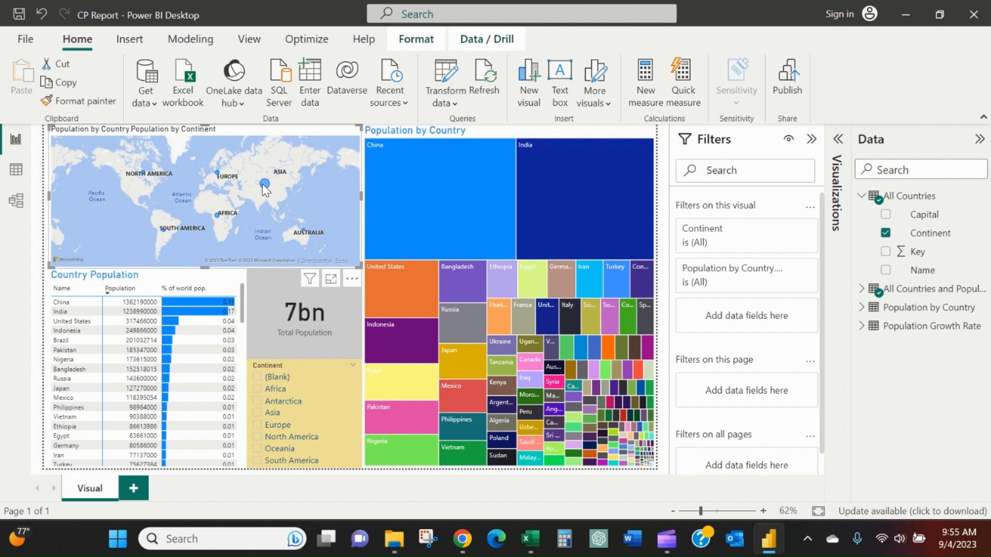
mouse_move(283, 223)
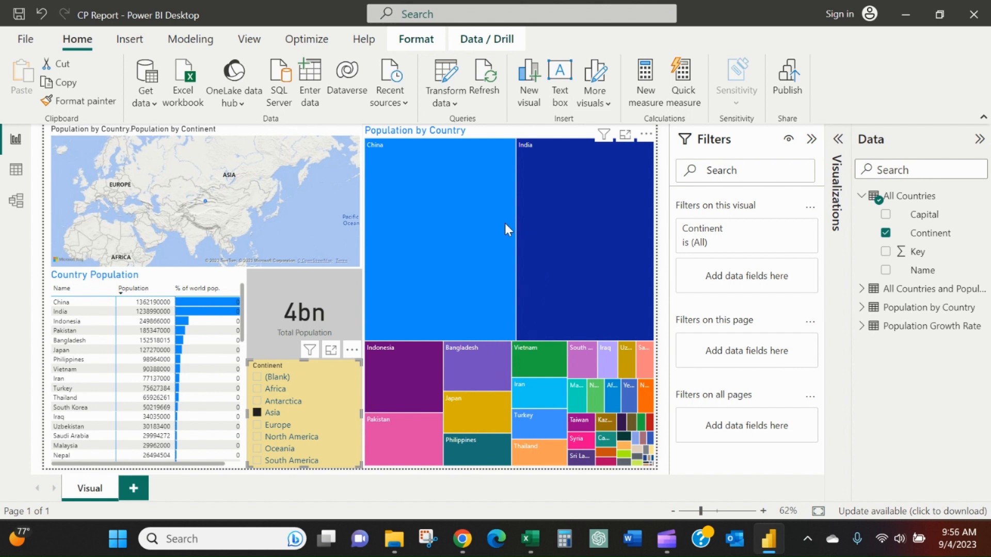
mouse_move(411, 358)
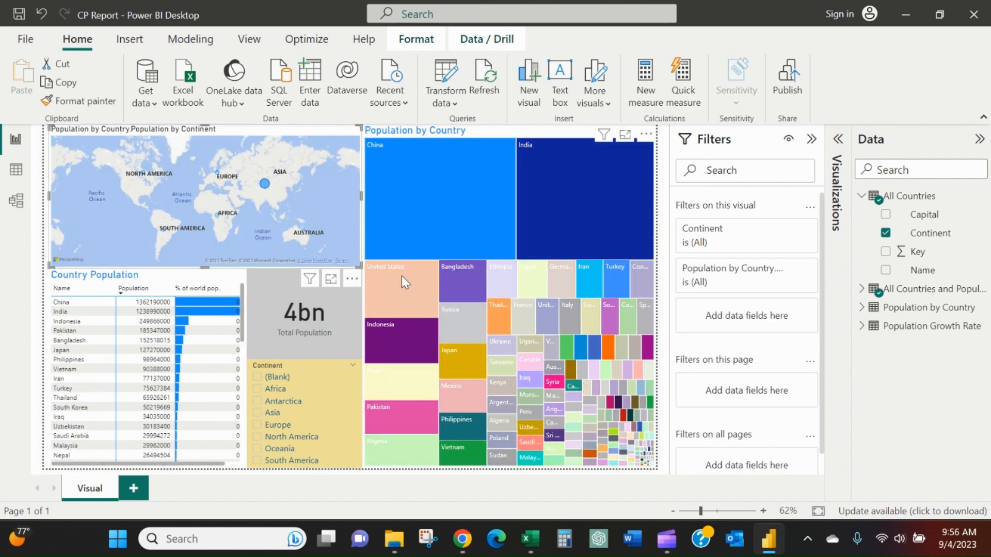
mouse_move(410, 285)
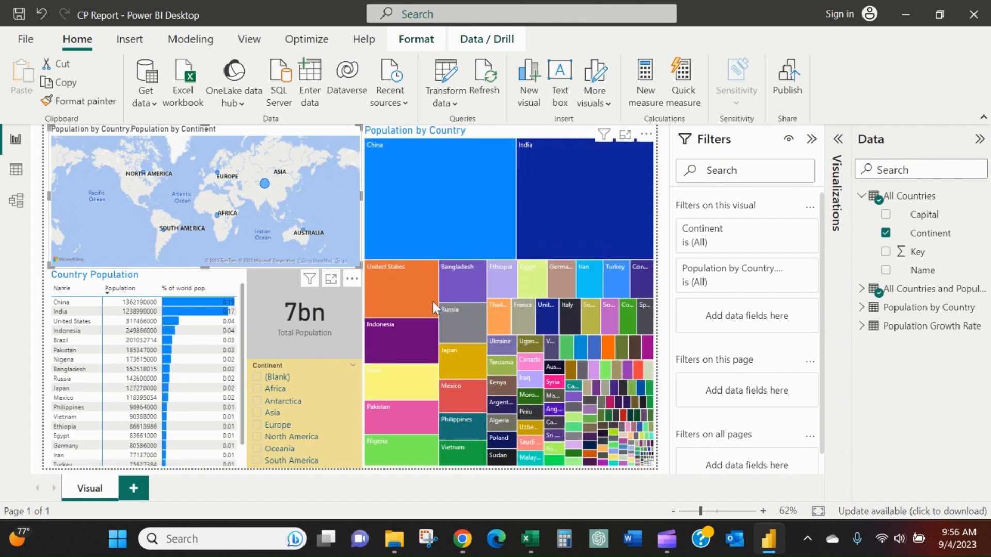
mouse_move(404, 303)
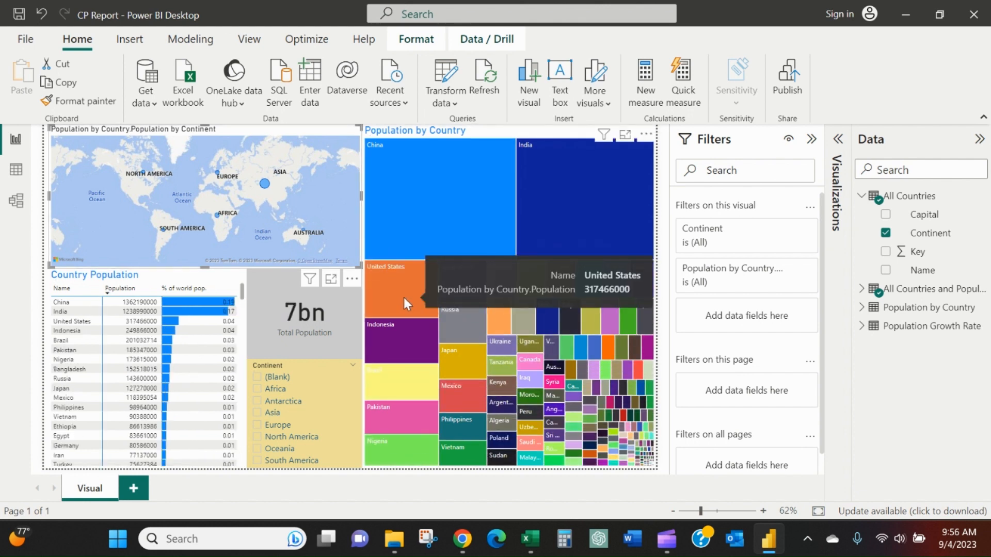
mouse_move(468, 202)
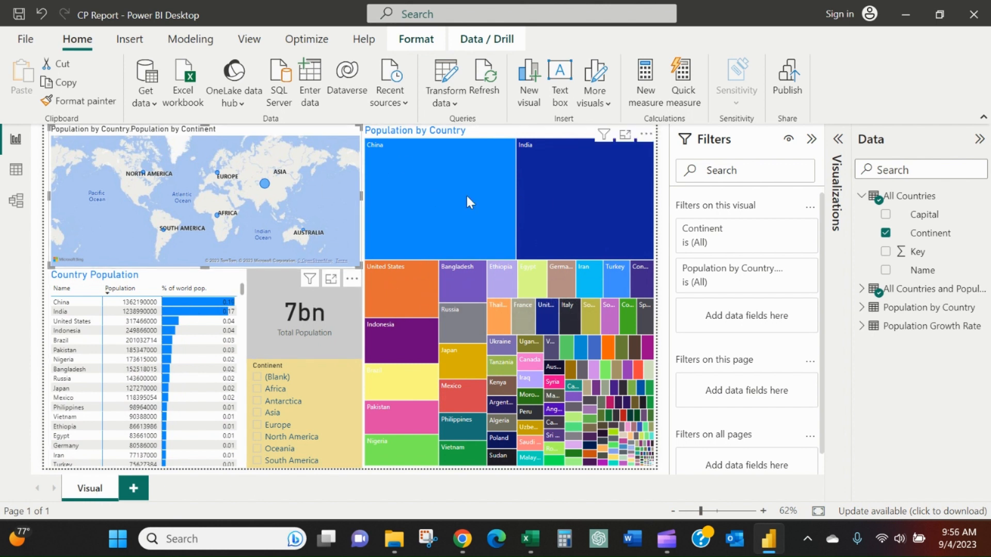
mouse_move(396, 224)
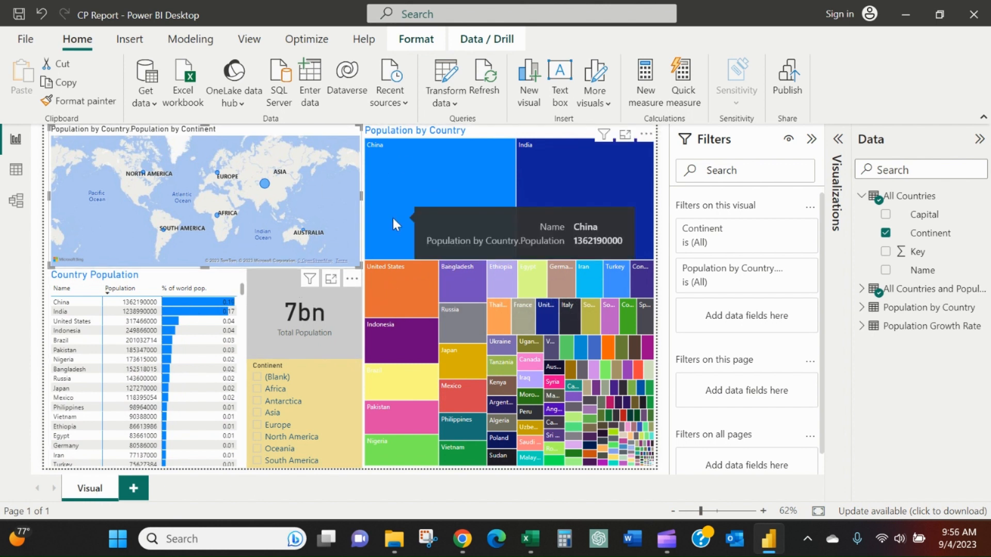
mouse_move(356, 330)
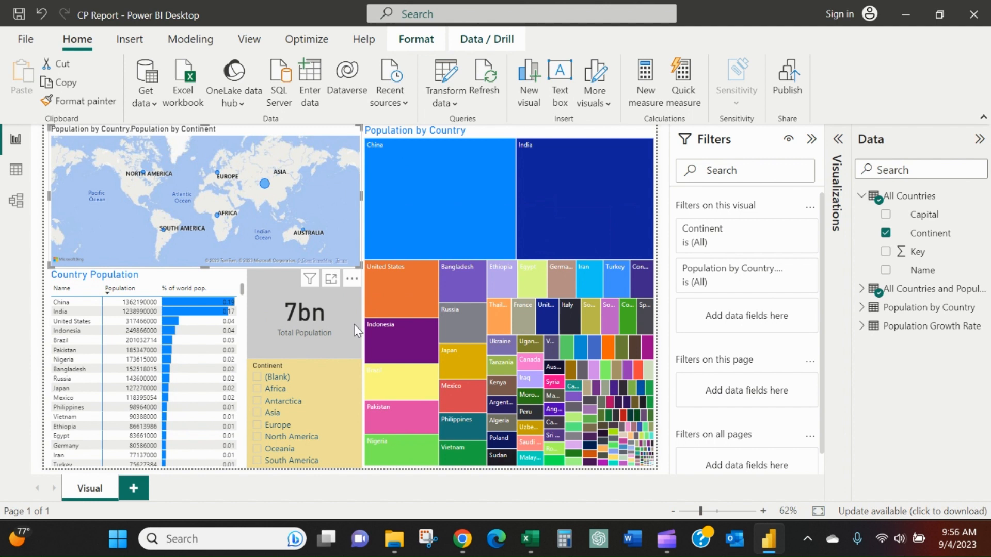
mouse_move(133, 488)
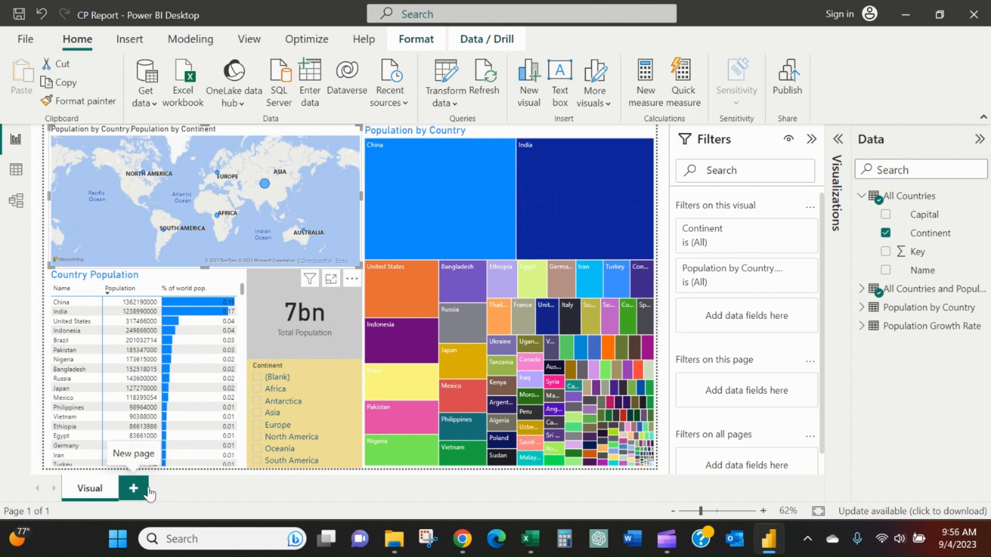
Step: Duplicate the Visual page as Europe, rename the original Global, and switch to Europe
right_click(88, 488)
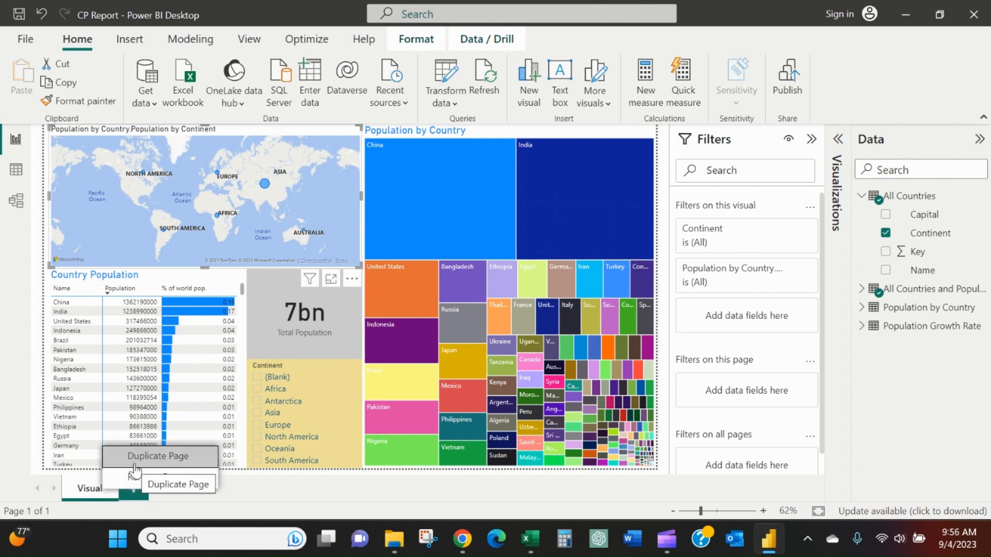
left_click(160, 456)
type("Europe")
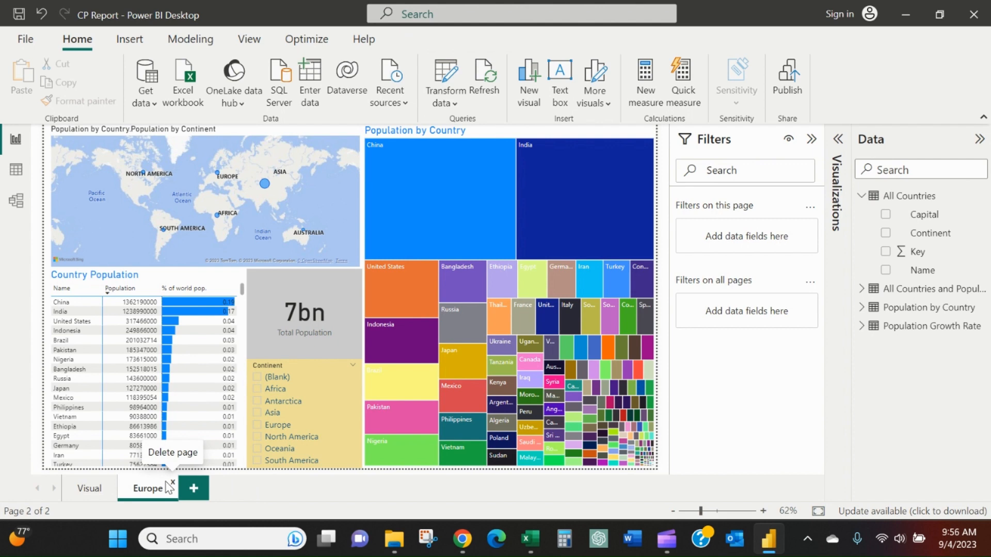
left_click(89, 488)
type("Global")
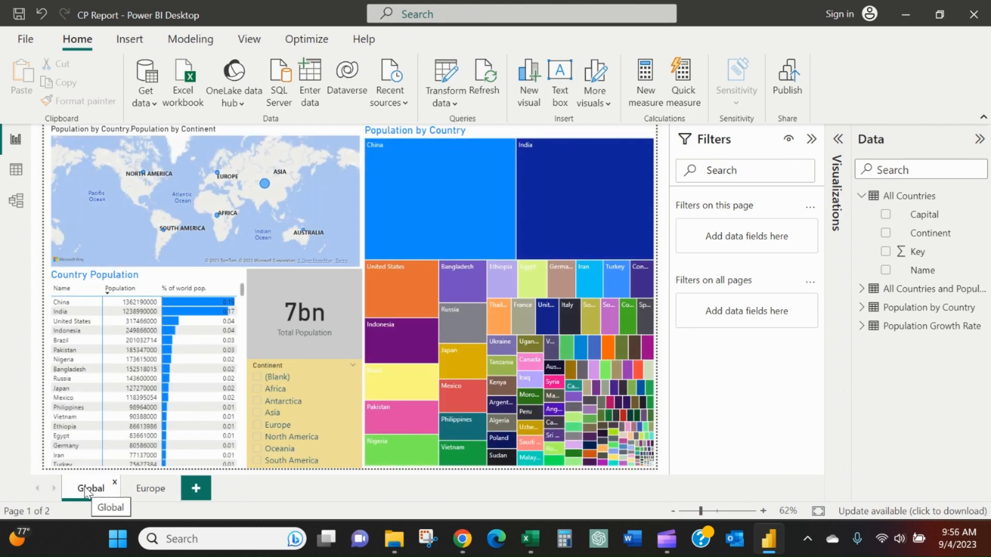
left_click(150, 488)
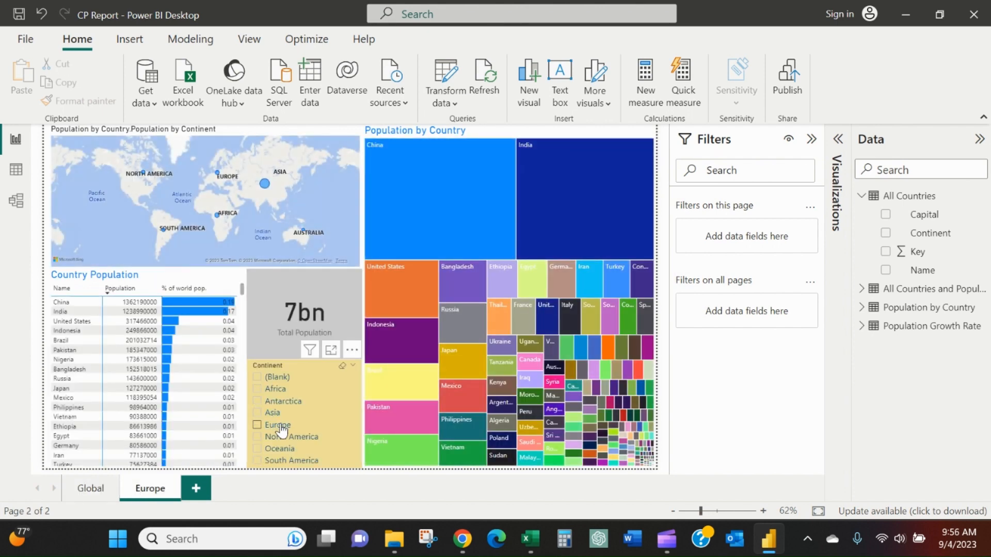
Step: Try the Continent slicer on Europe, then delete the slicer from the Europe page
left_click(257, 424)
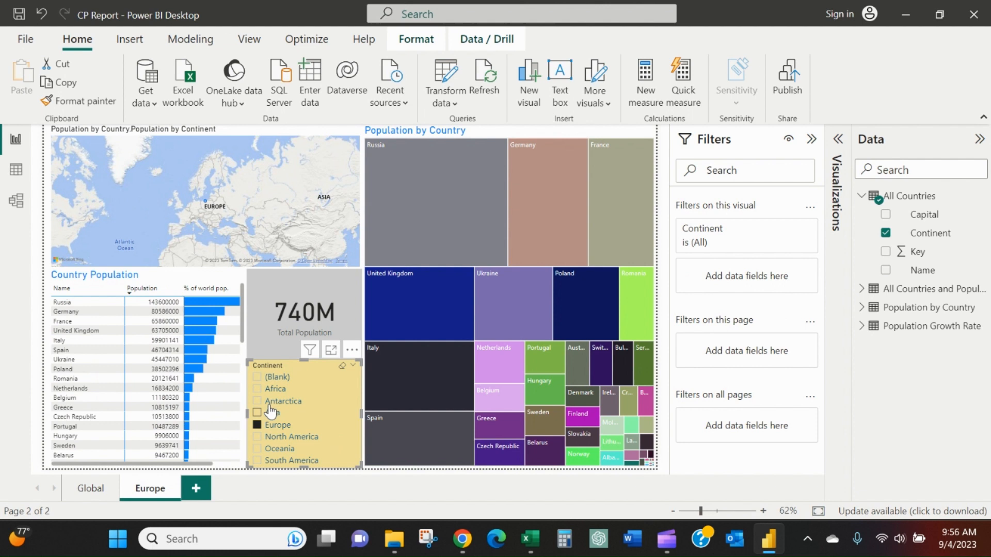
left_click(274, 413)
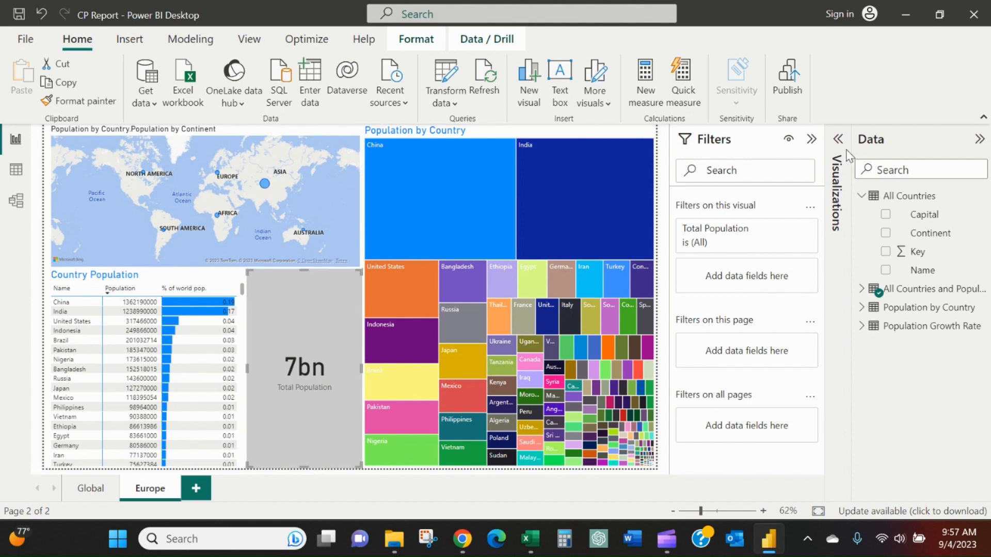
left_click(836, 139)
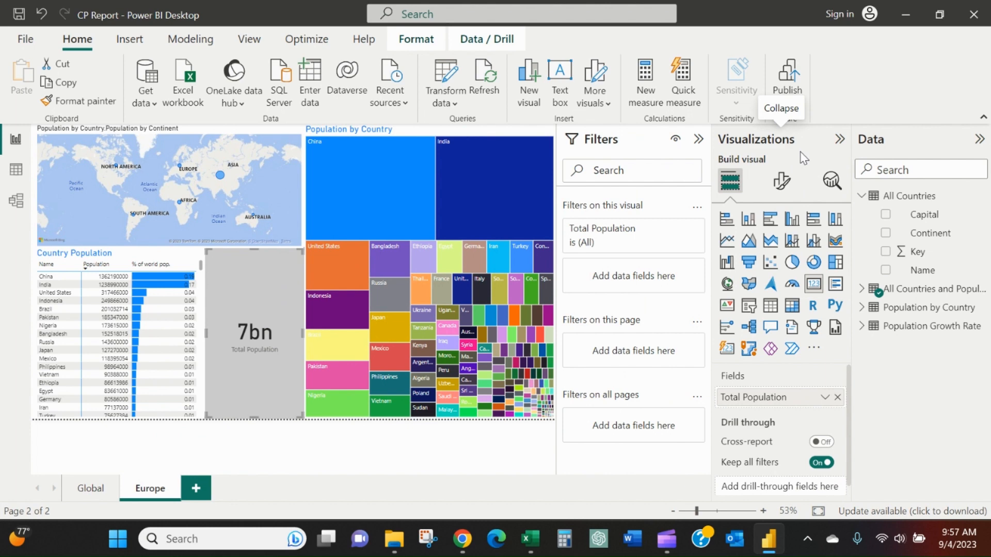
mouse_move(874, 157)
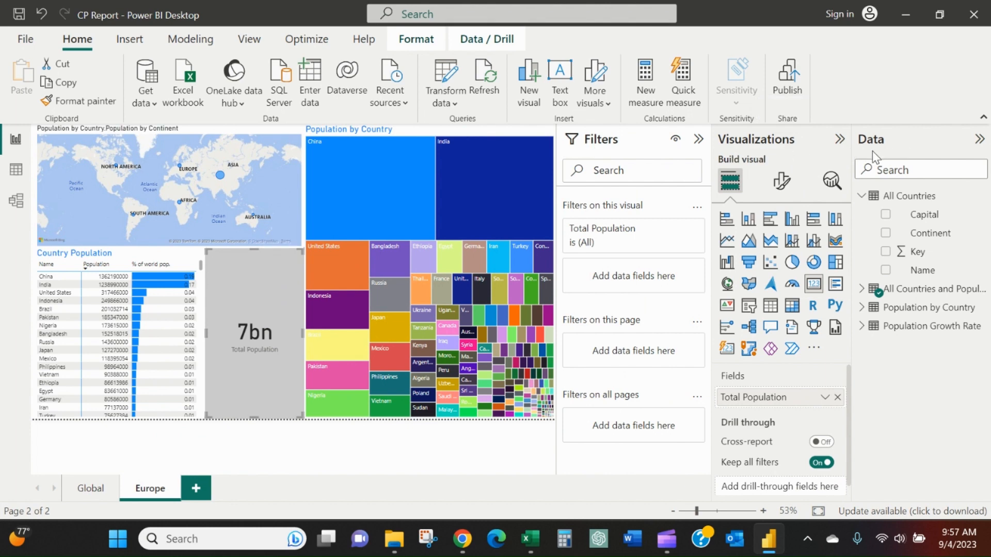
mouse_move(845, 150)
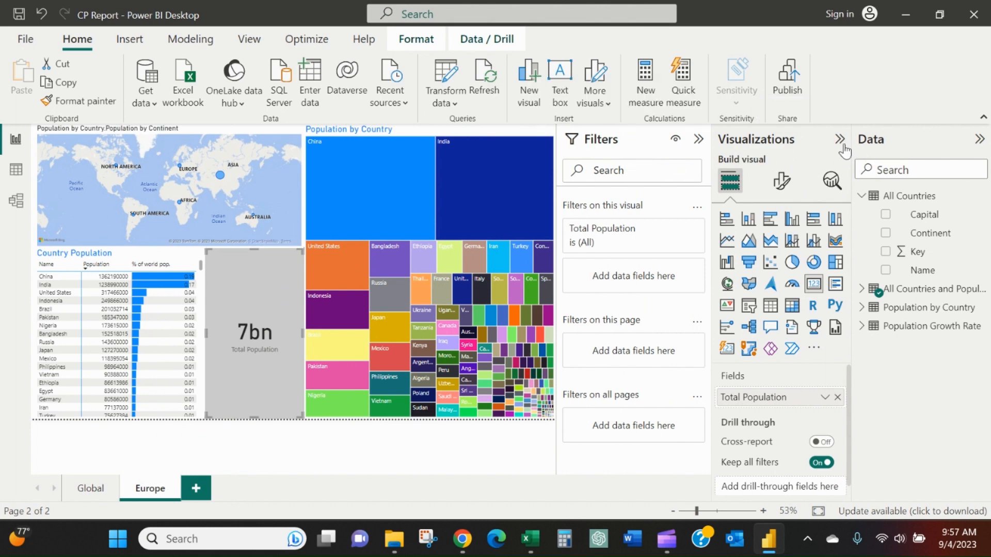
left_click(840, 139)
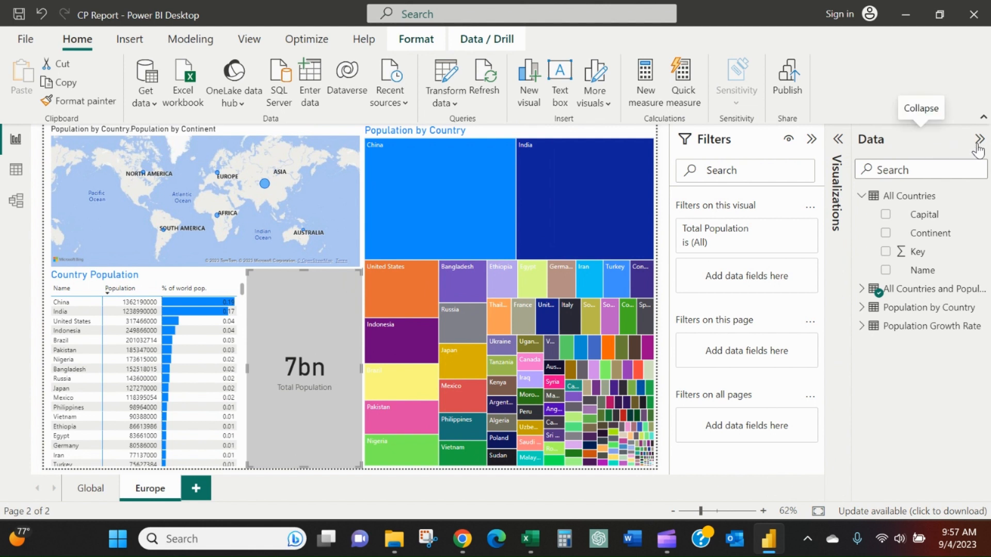
left_click(978, 139)
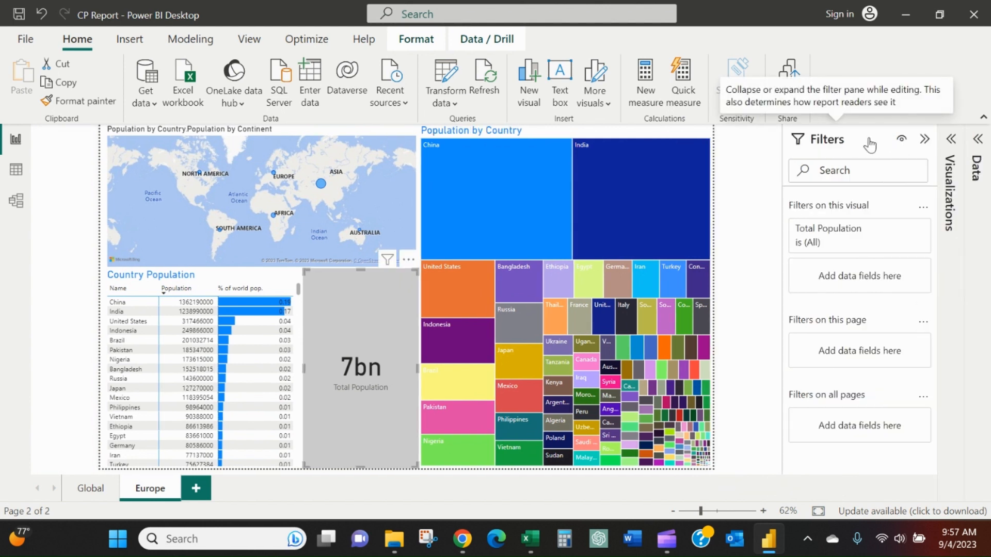
mouse_move(876, 143)
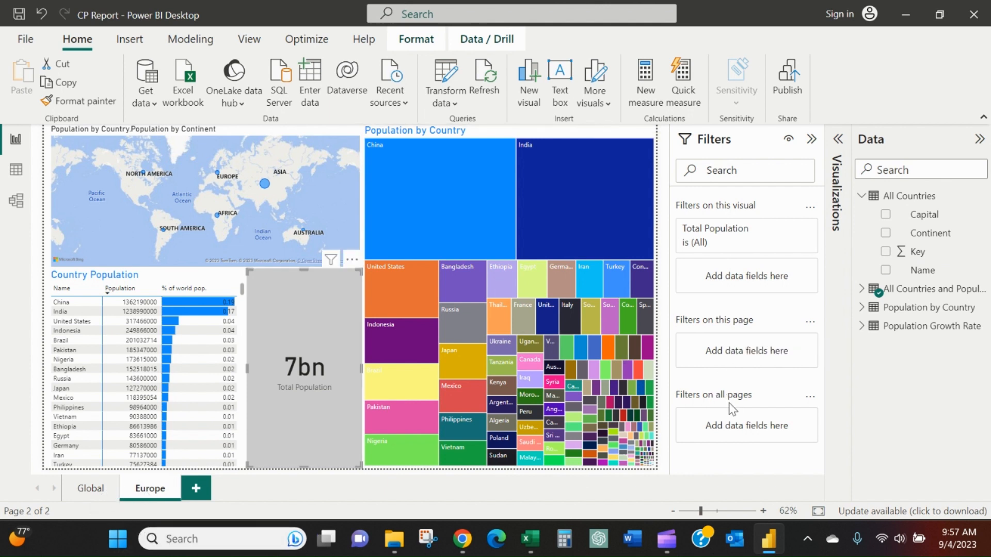
mouse_move(714, 319)
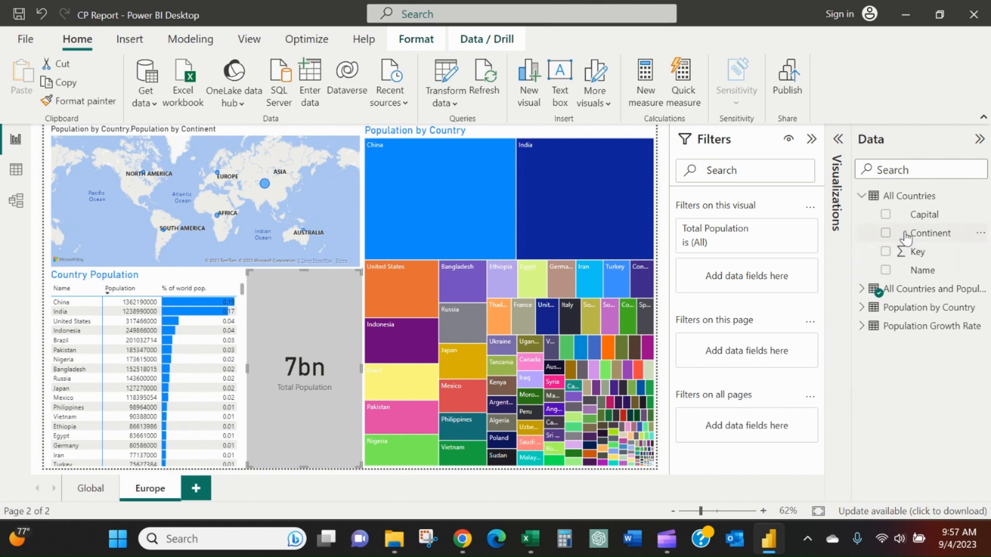
Step: Add a page-level Continent filter set to Europe, giving a 740M total, then return to Global
left_click(906, 233)
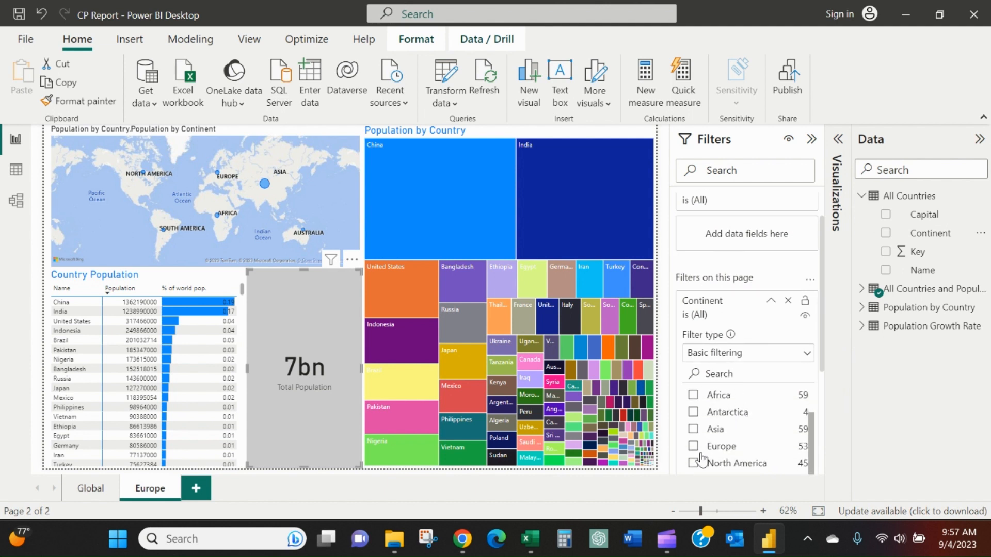
left_click(694, 446)
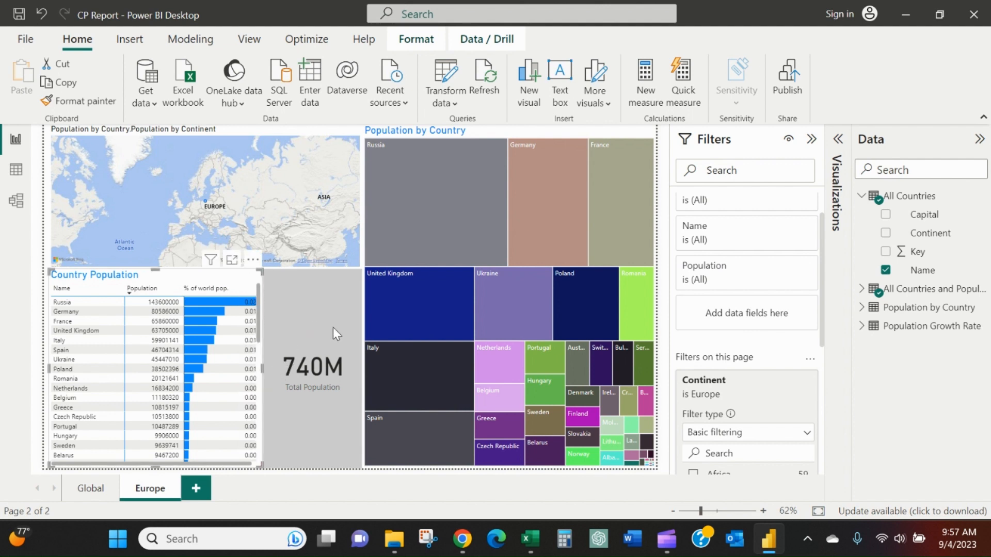
mouse_move(371, 145)
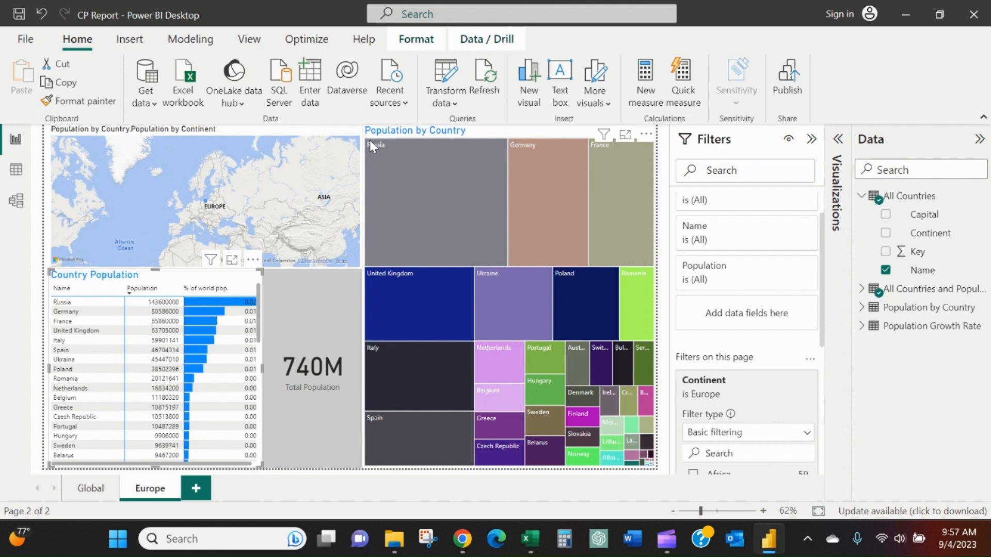
mouse_move(612, 170)
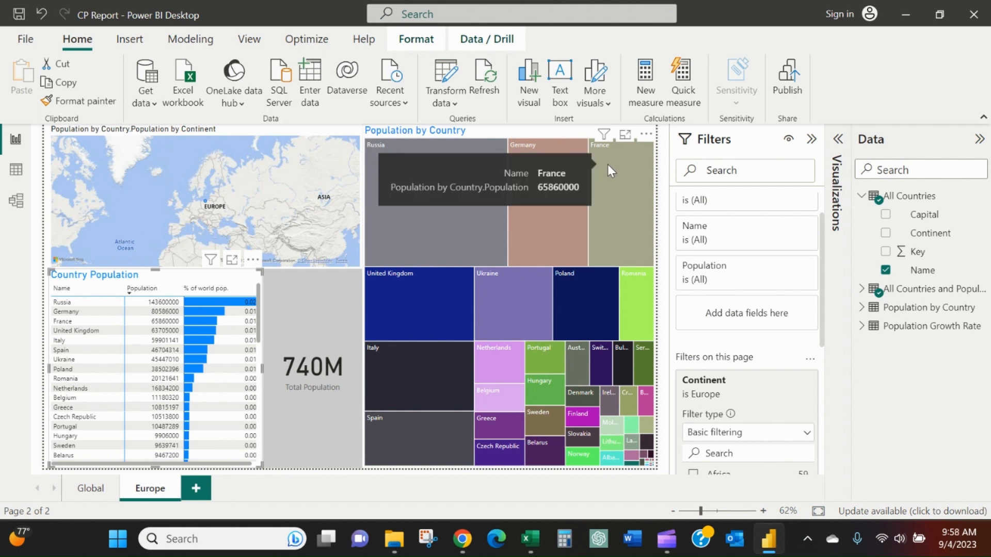
mouse_move(446, 393)
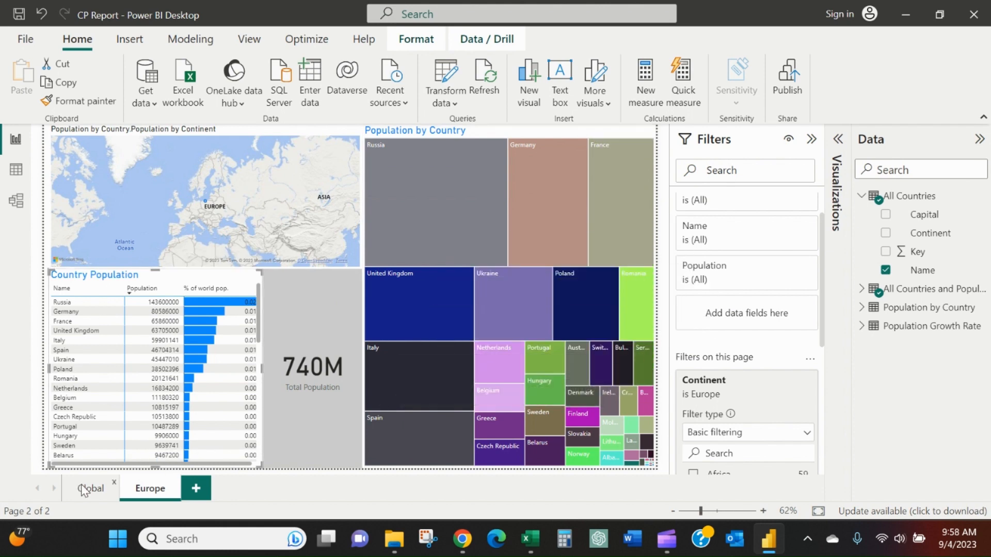
left_click(91, 488)
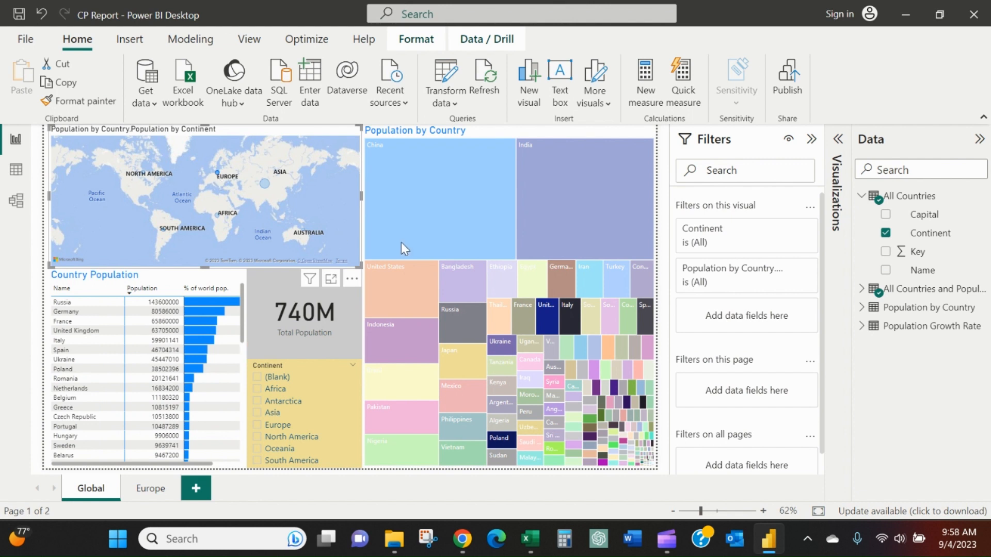
mouse_move(539, 427)
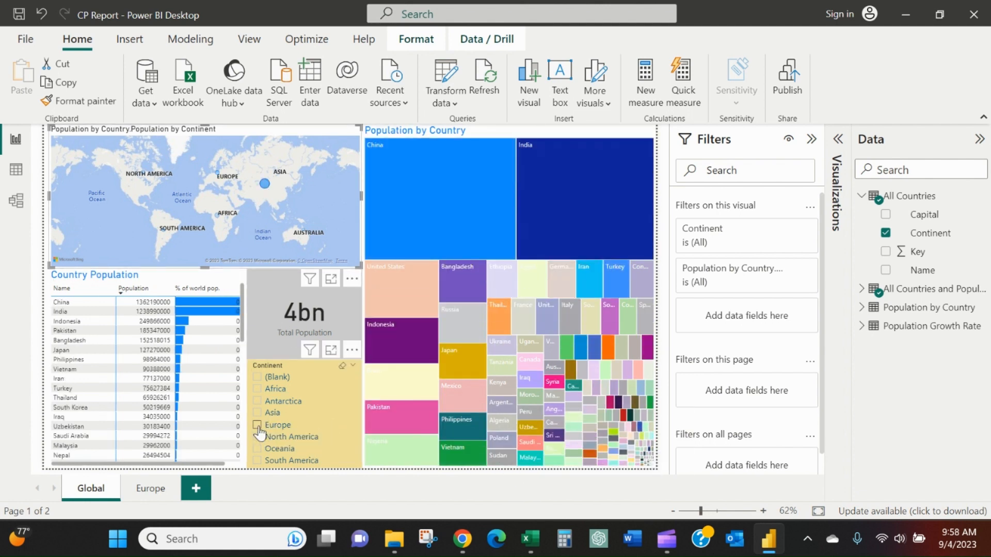
Step: Choose Europe in the Global page's Continent slicer, dropping the total to 740M
left_click(256, 425)
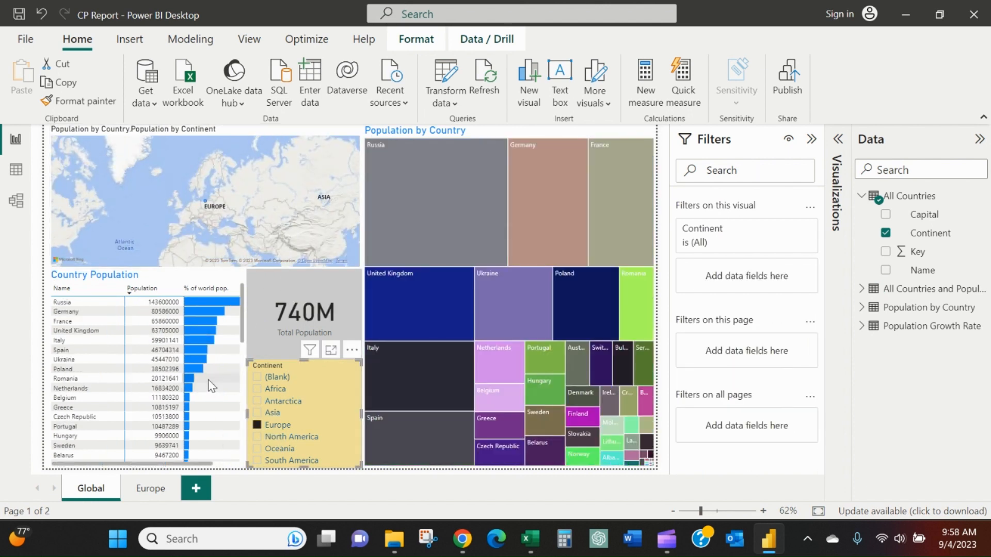
mouse_move(547, 288)
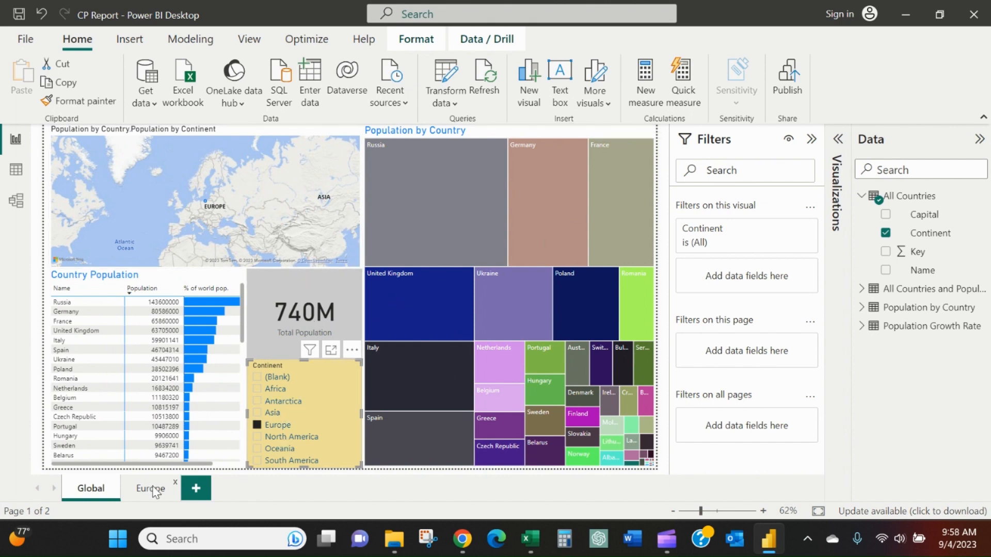
Step: Check the Europe page, then delete the Continent slicer from Global so it totals 7bn
left_click(149, 488)
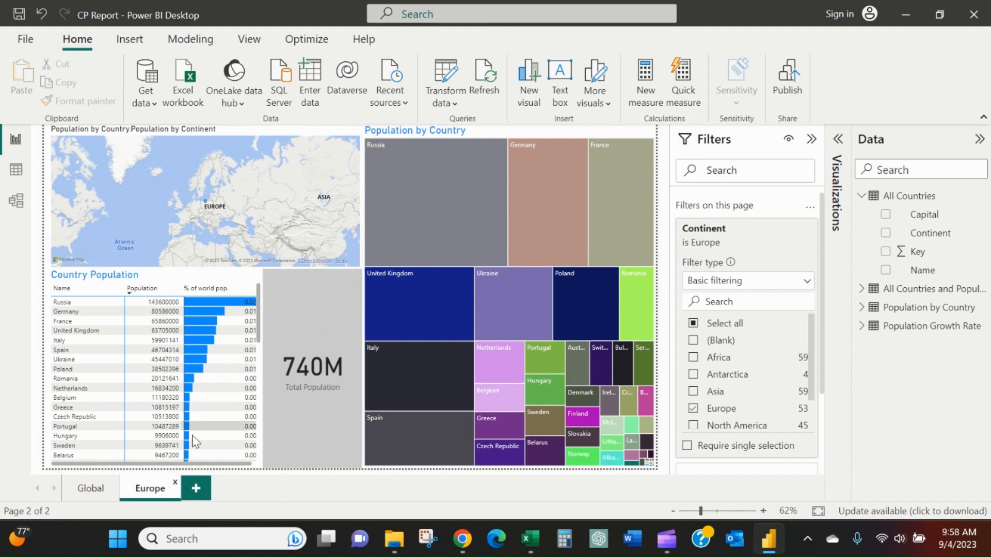
mouse_move(127, 499)
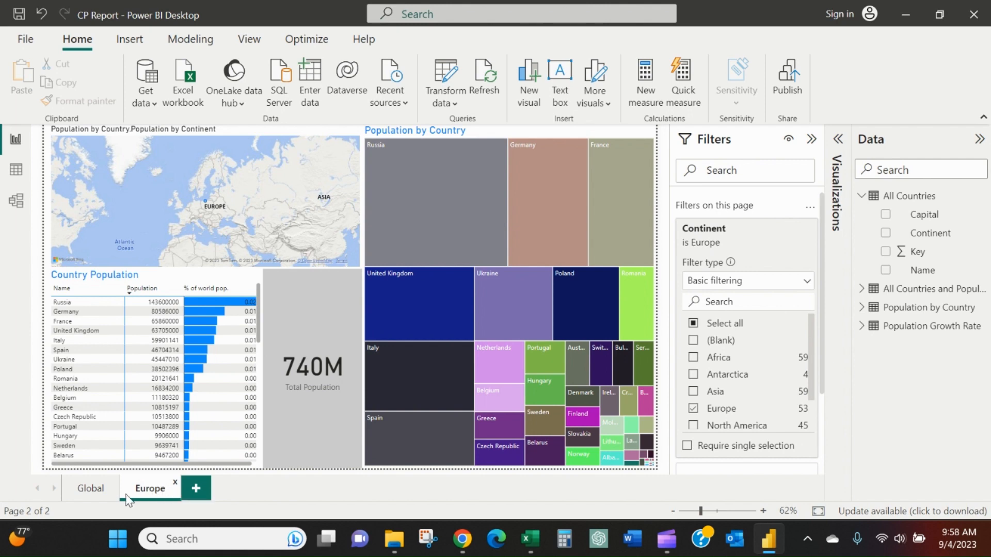
left_click(89, 488)
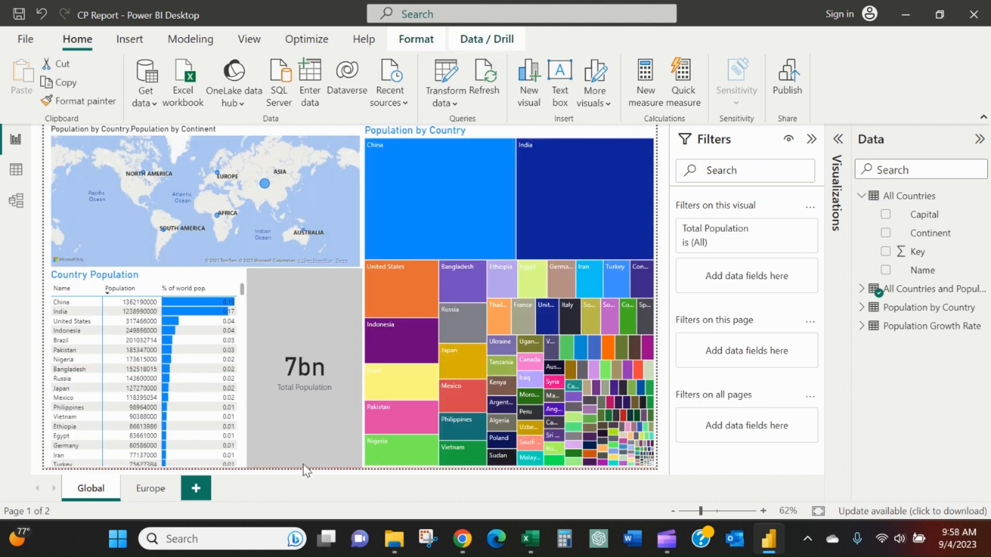
Step: Duplicate the Europe page and rename the copy South America
left_click(149, 488)
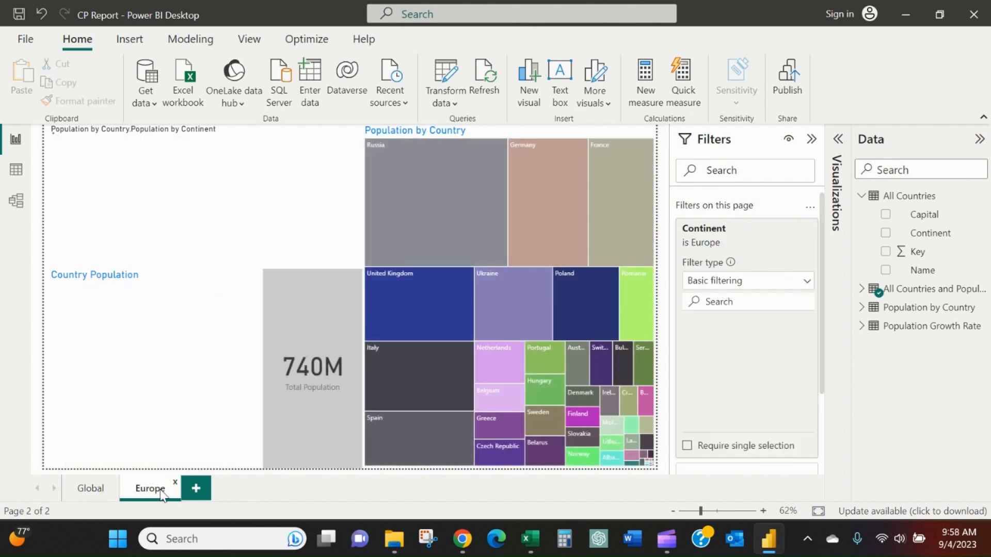
right_click(150, 489)
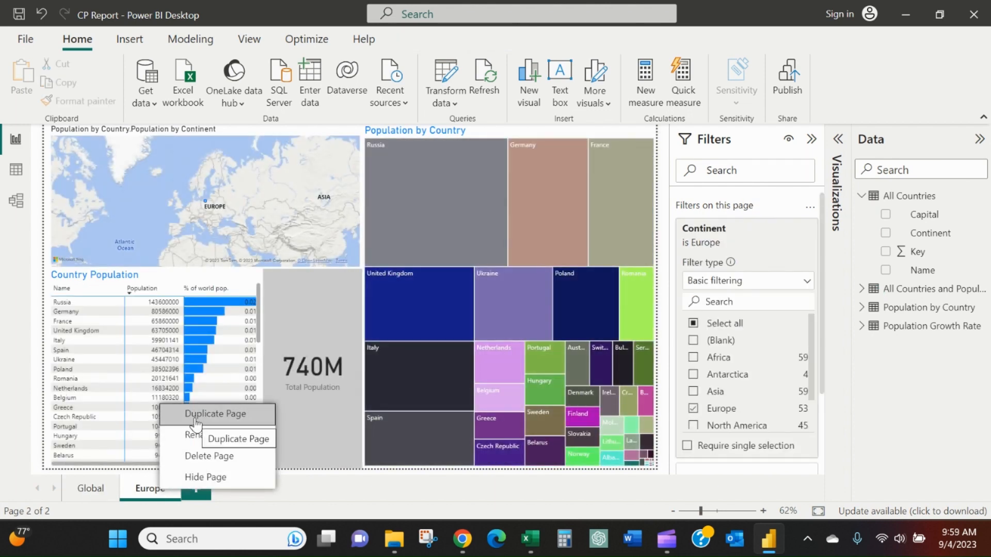
left_click(215, 414)
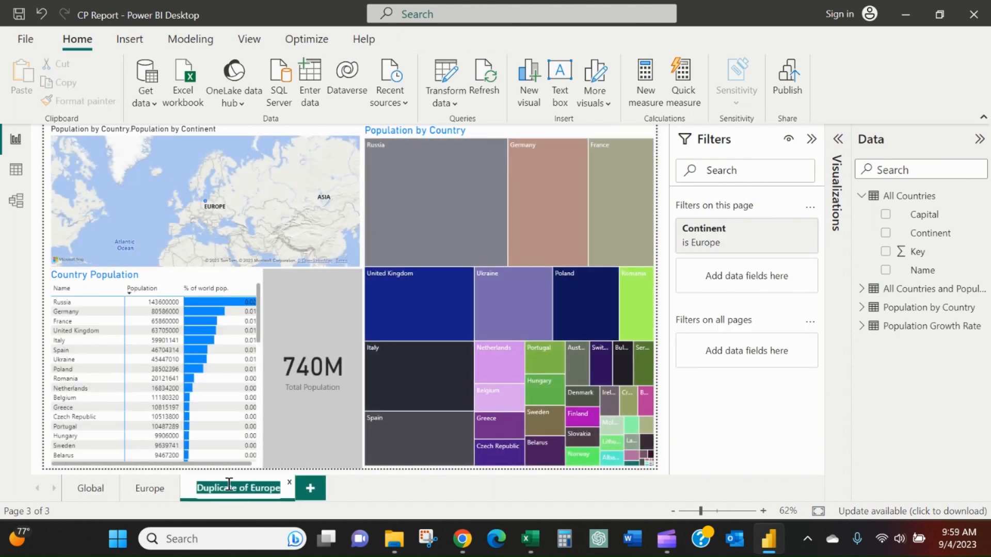
type("L")
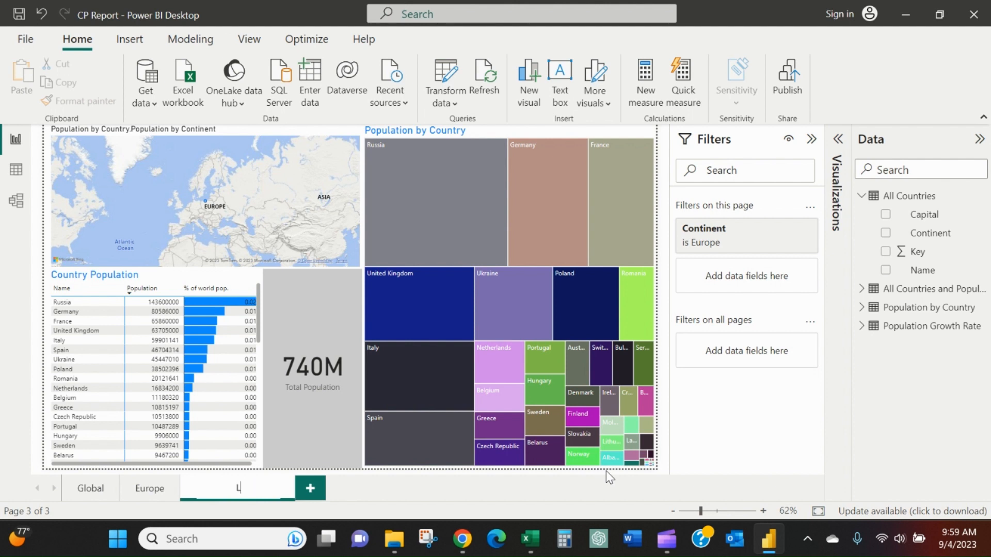
type("outh America")
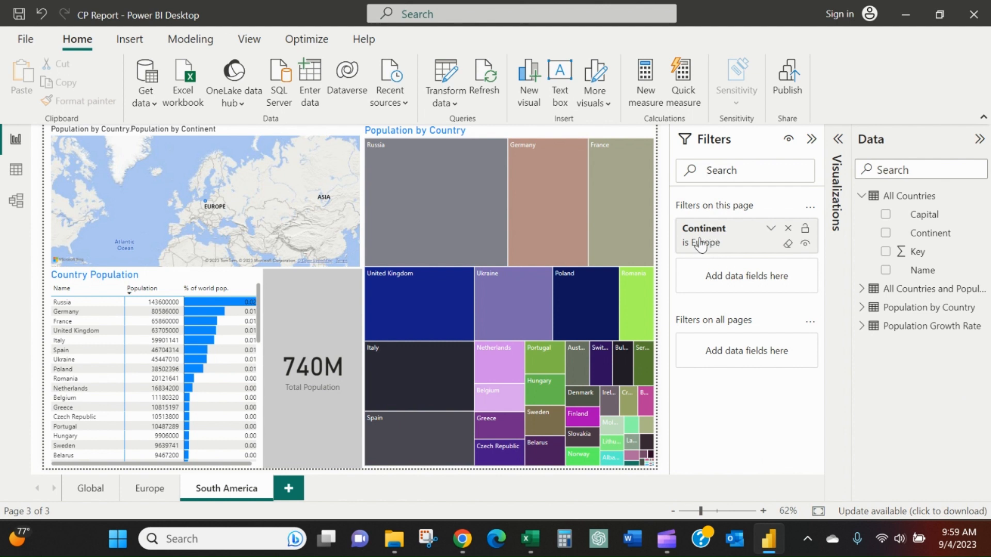
mouse_move(723, 245)
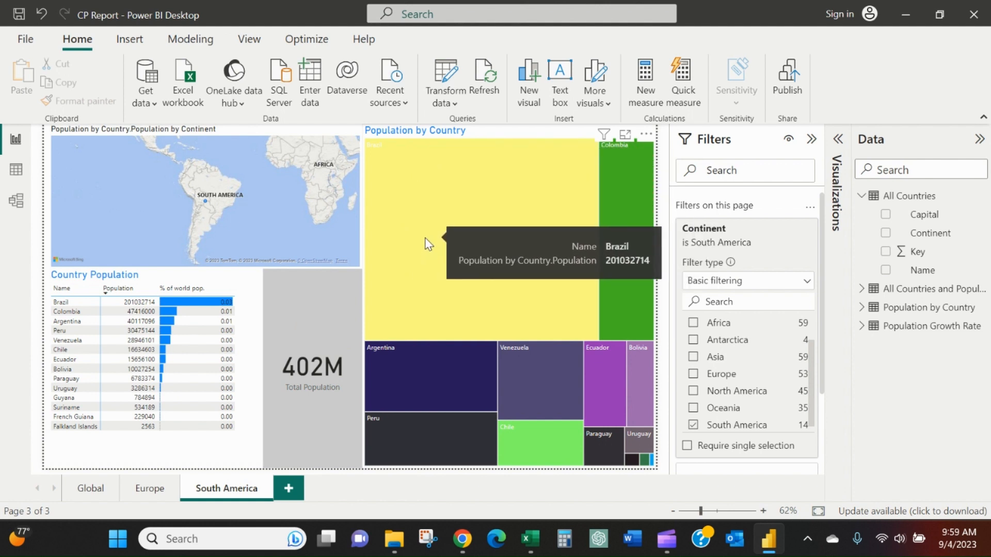
mouse_move(497, 242)
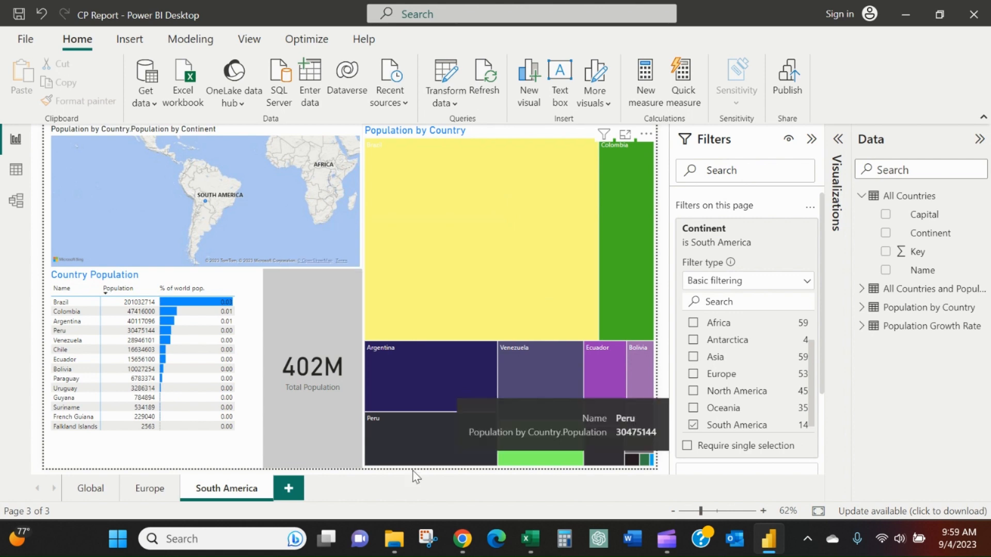
Step: Review the Global and South America pages, then expand the Visualizations pane on Global
left_click(91, 488)
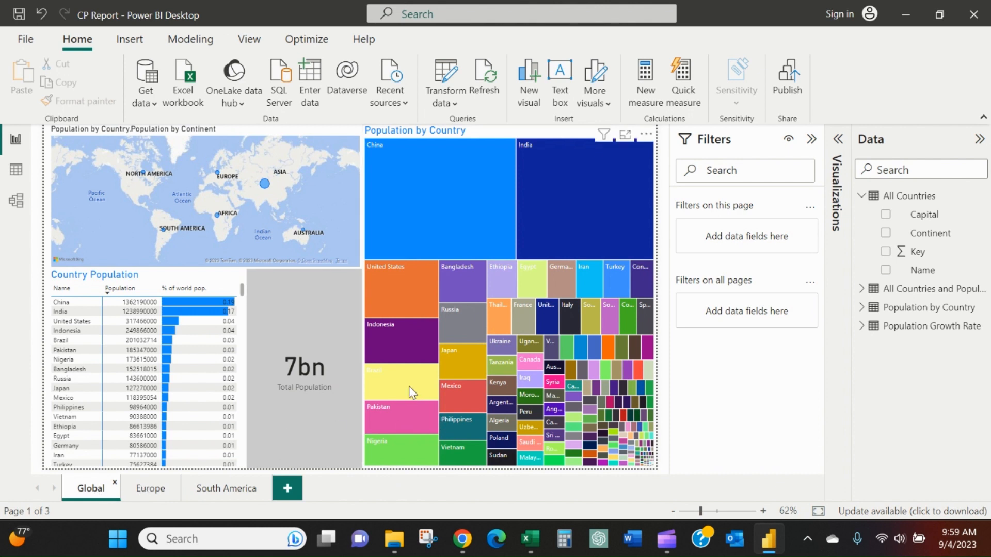
mouse_move(418, 381)
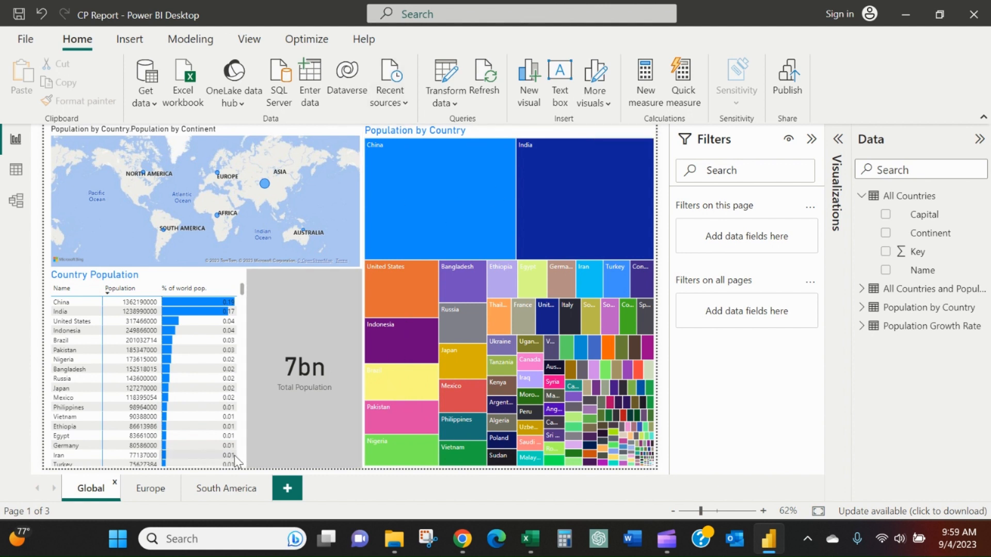
mouse_move(404, 385)
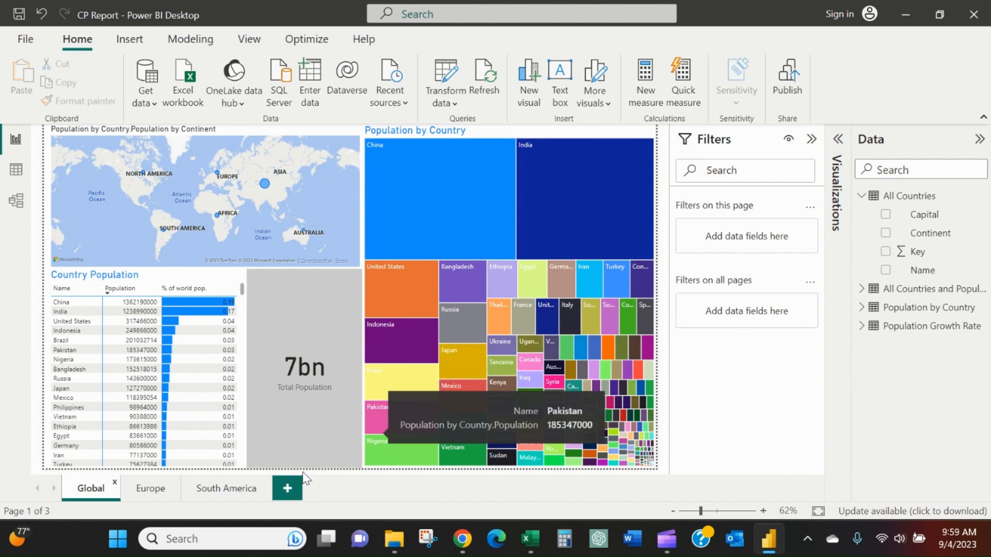
left_click(226, 488)
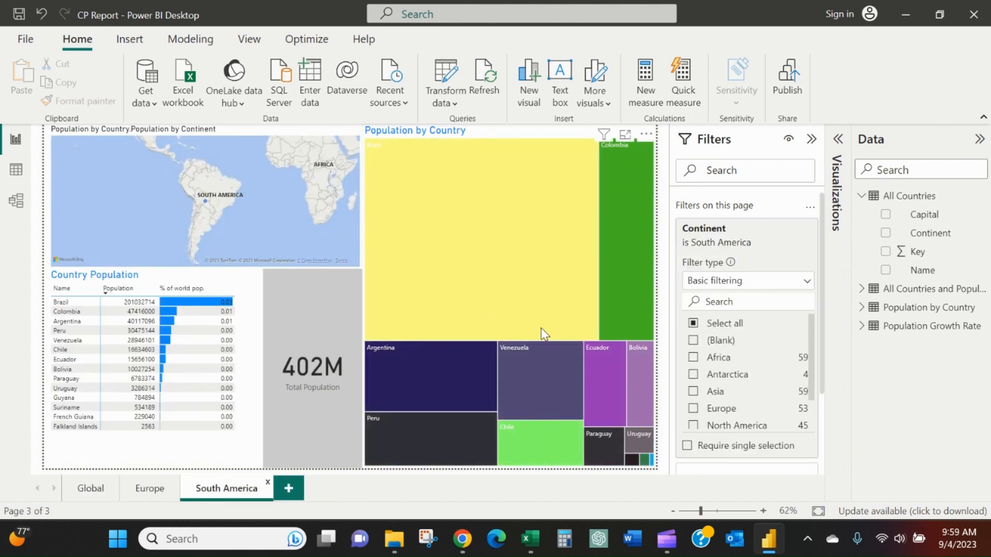
mouse_move(544, 333)
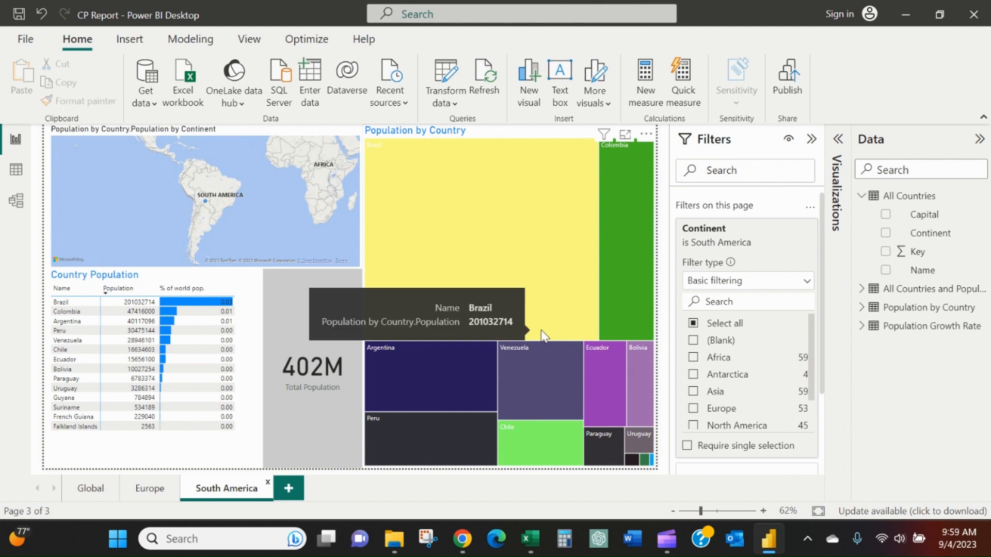
mouse_move(288, 488)
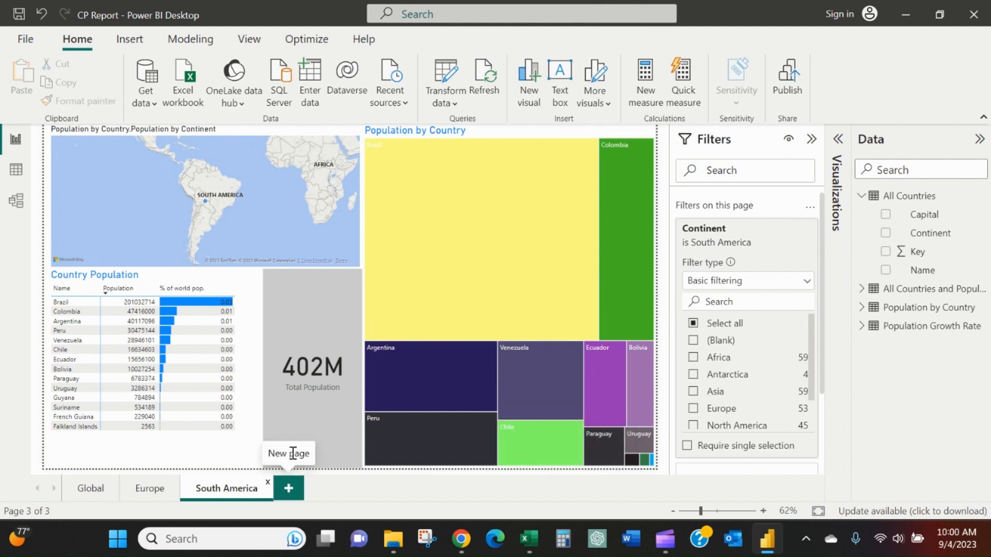
mouse_move(517, 475)
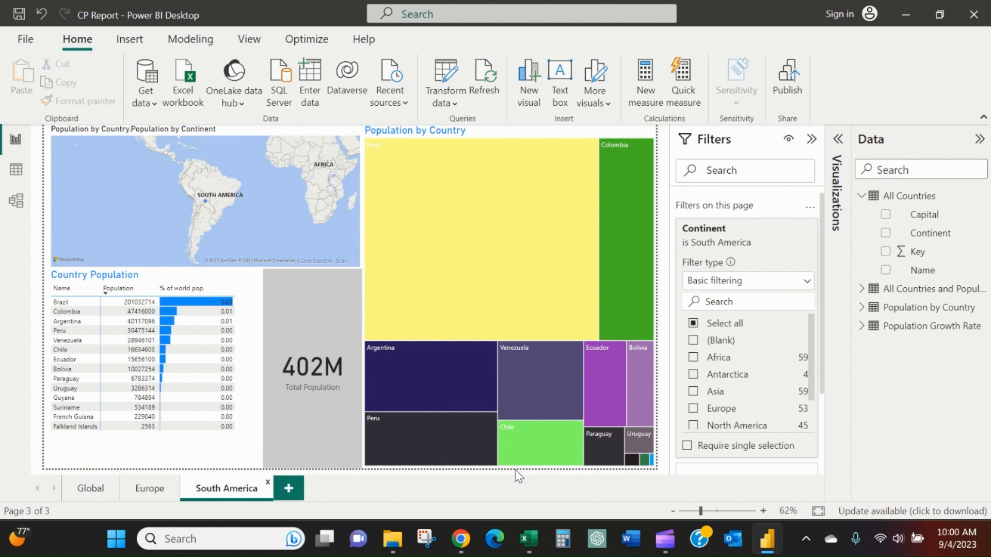
mouse_move(518, 467)
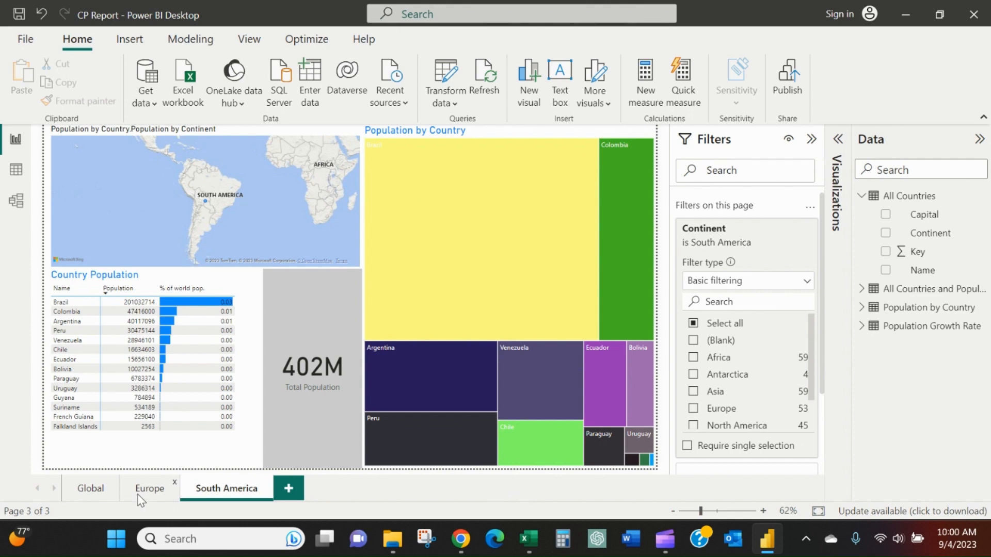
left_click(90, 488)
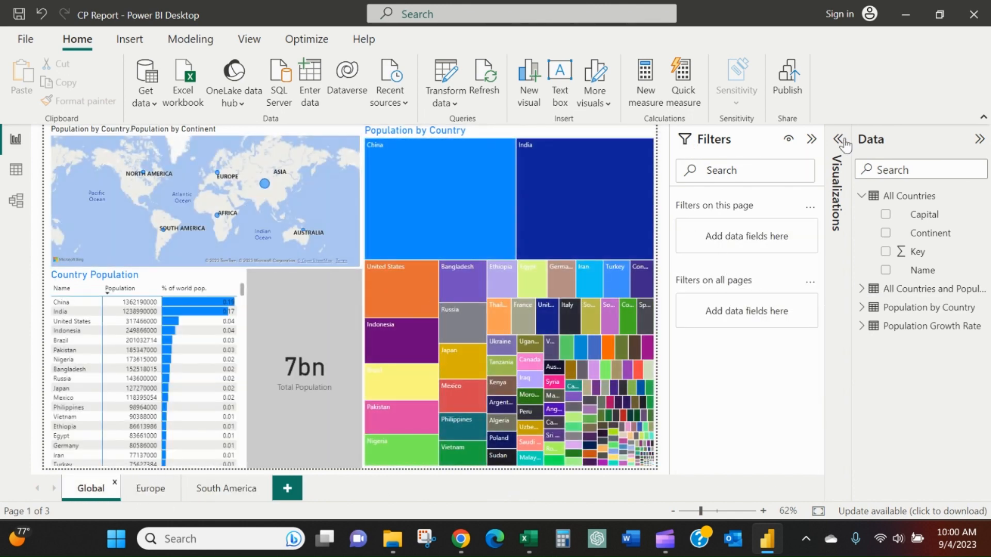
left_click(838, 139)
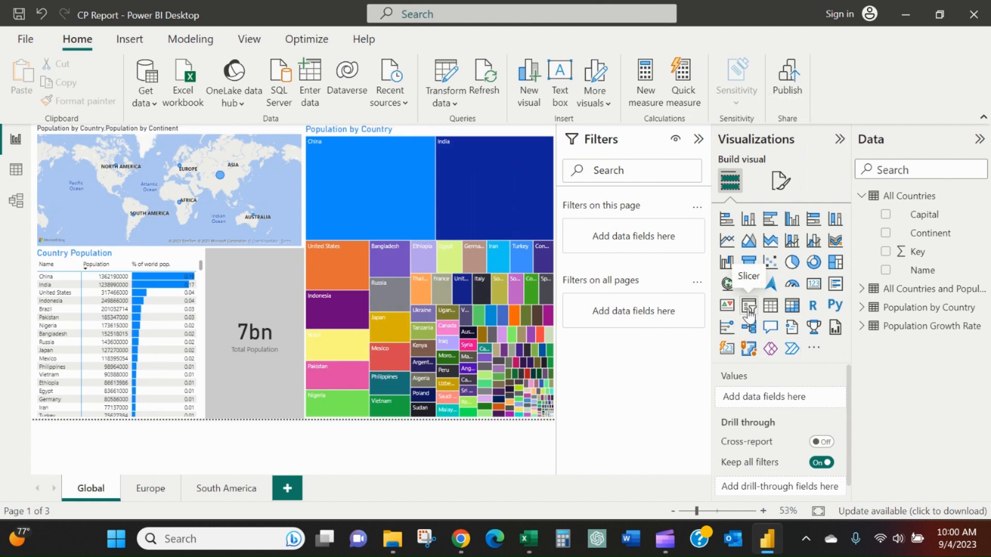
mouse_move(635, 470)
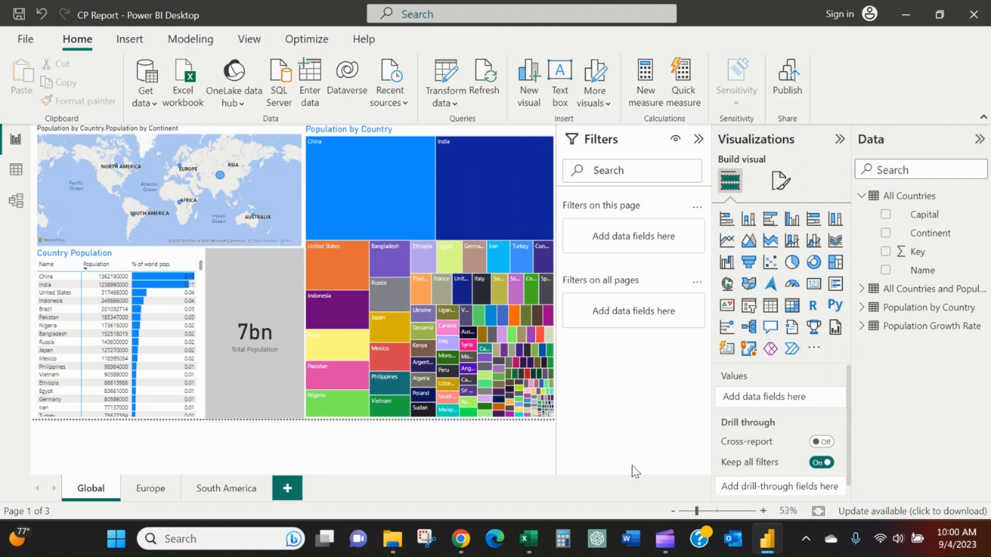
mouse_move(333, 477)
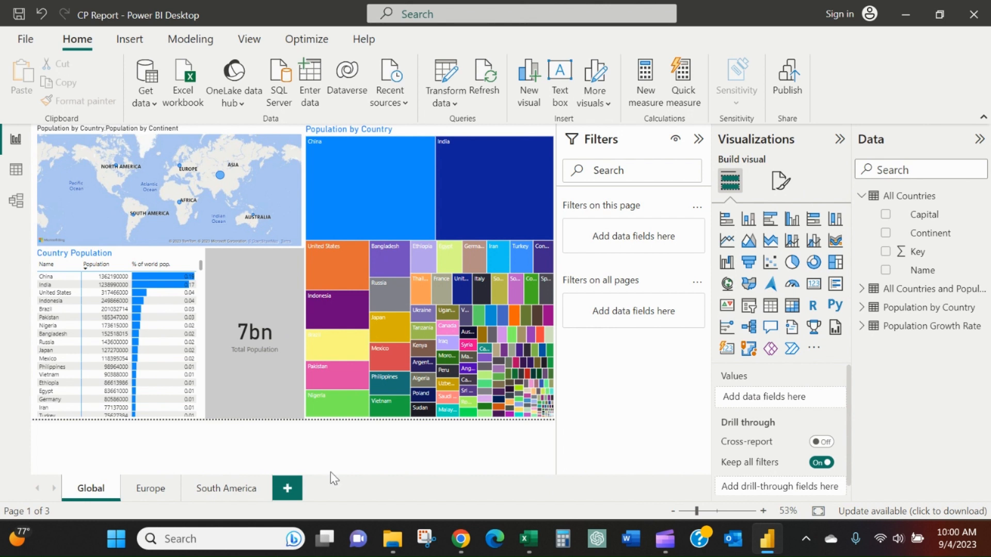